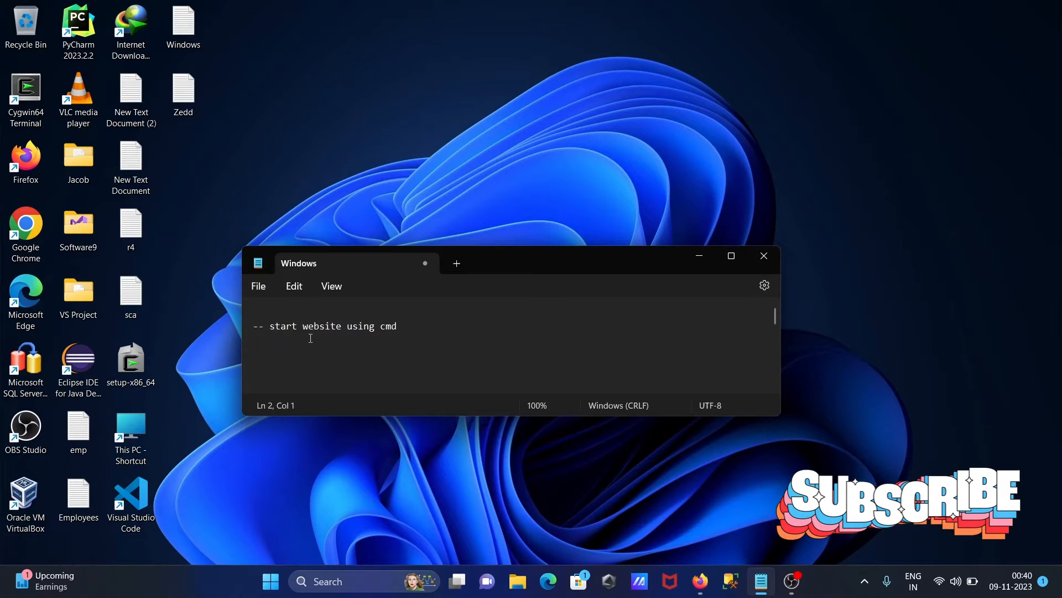
{"action": "mouse_move", "coordinate": [679, 263]}
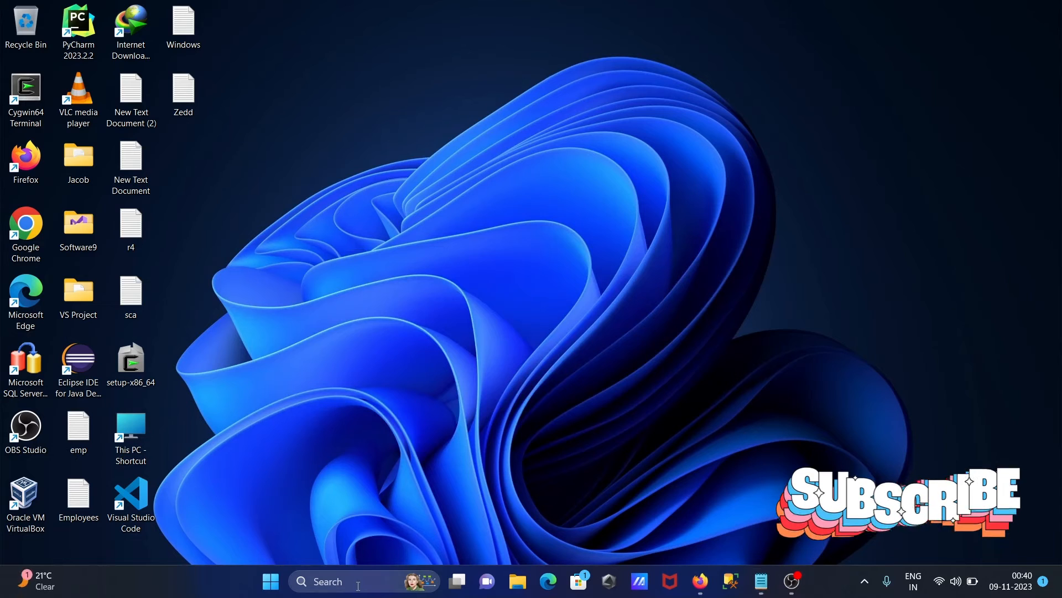
Launch Command Prompt by searching for 'cmd' in Windows Search
{"action": "type", "text": "cmd"}
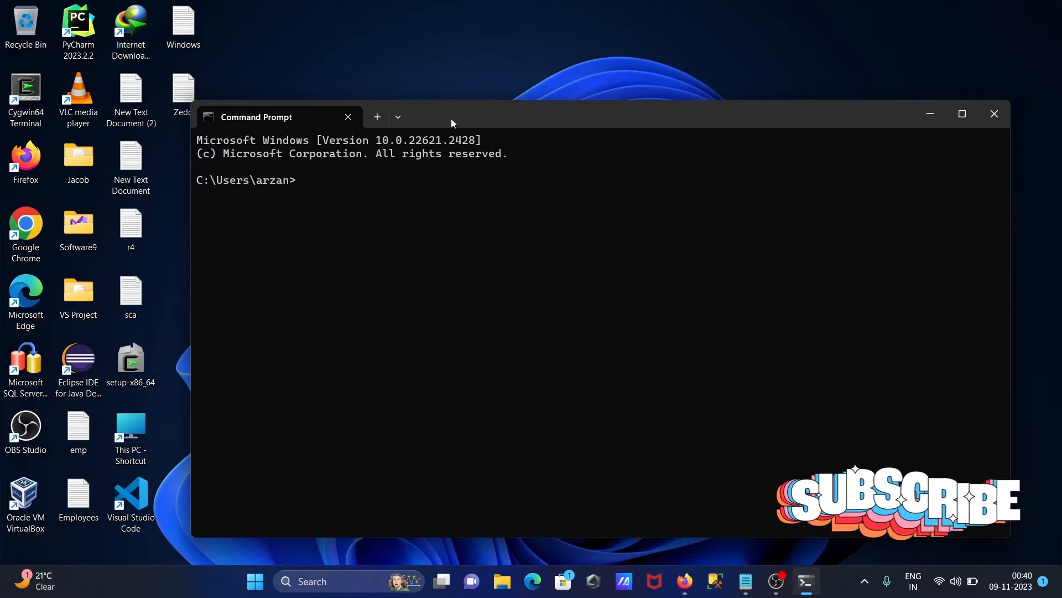
Run 'start youtube.com' and dismiss the resulting cannot-find-youtube.com error dialog
{"action": "type", "text": "s"}
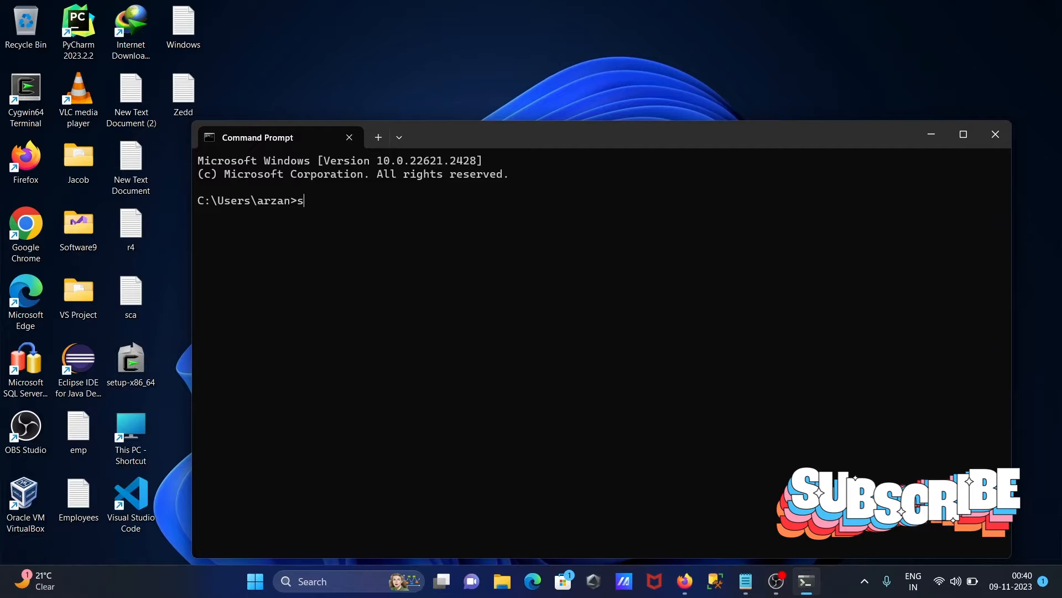
{"action": "type", "text": "tart"}
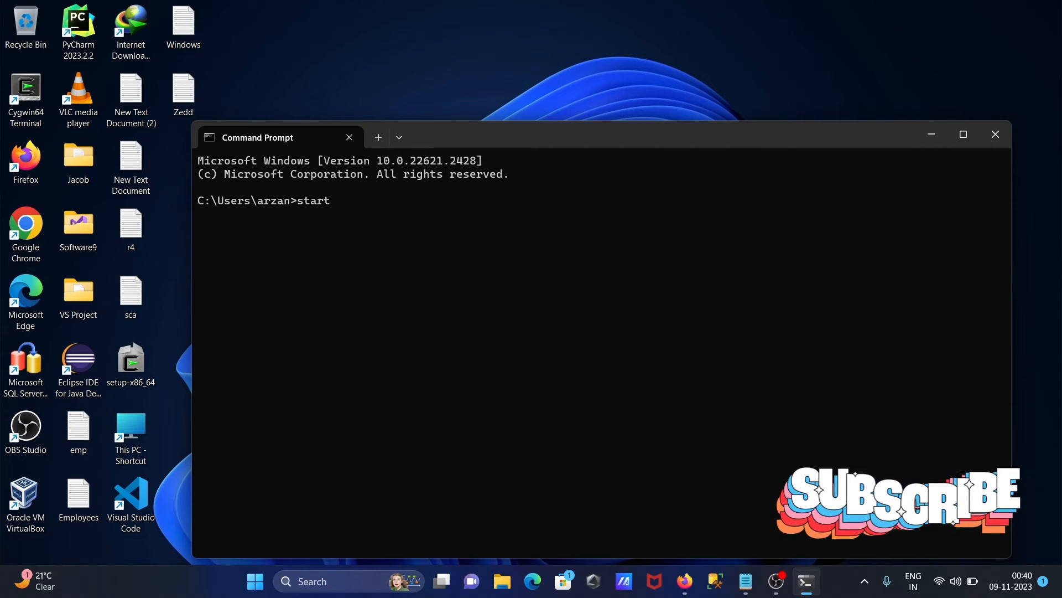
{"action": "type", "text": "youtub"}
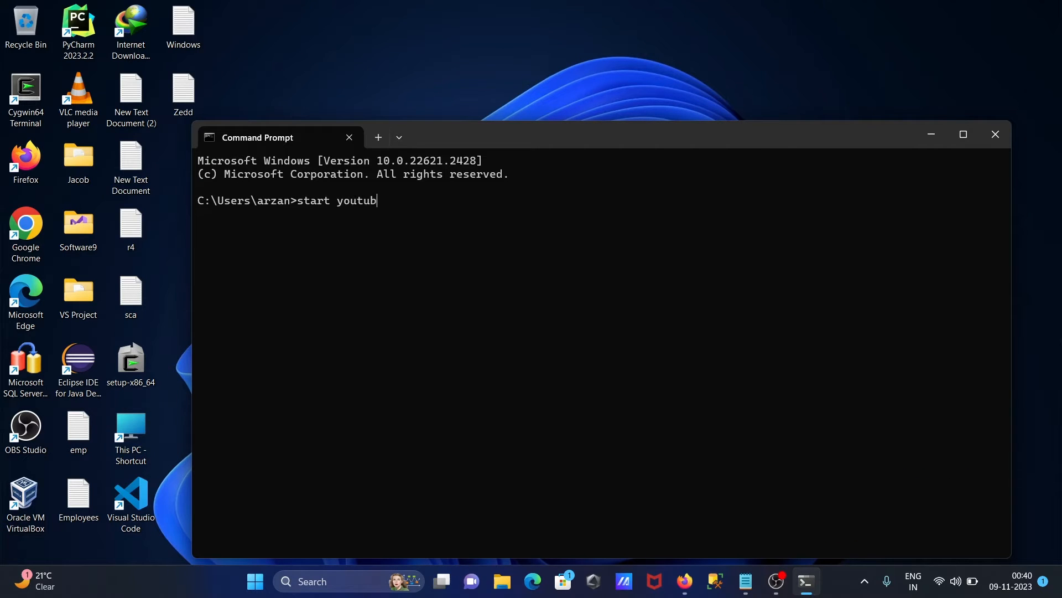
{"action": "type", "text": "e.com"}
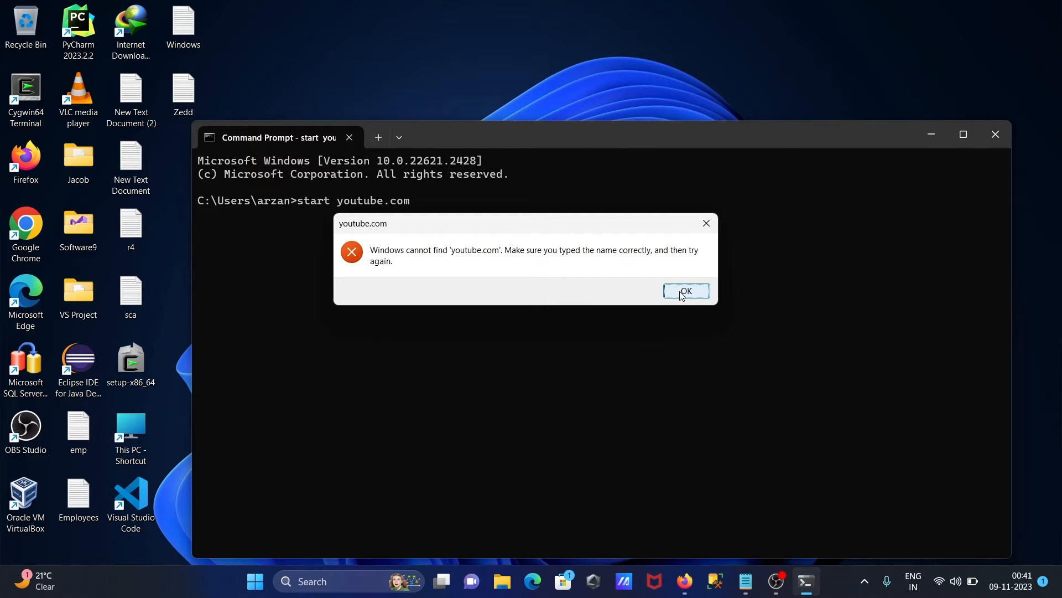
{"action": "left_click", "coordinate": [686, 291]}
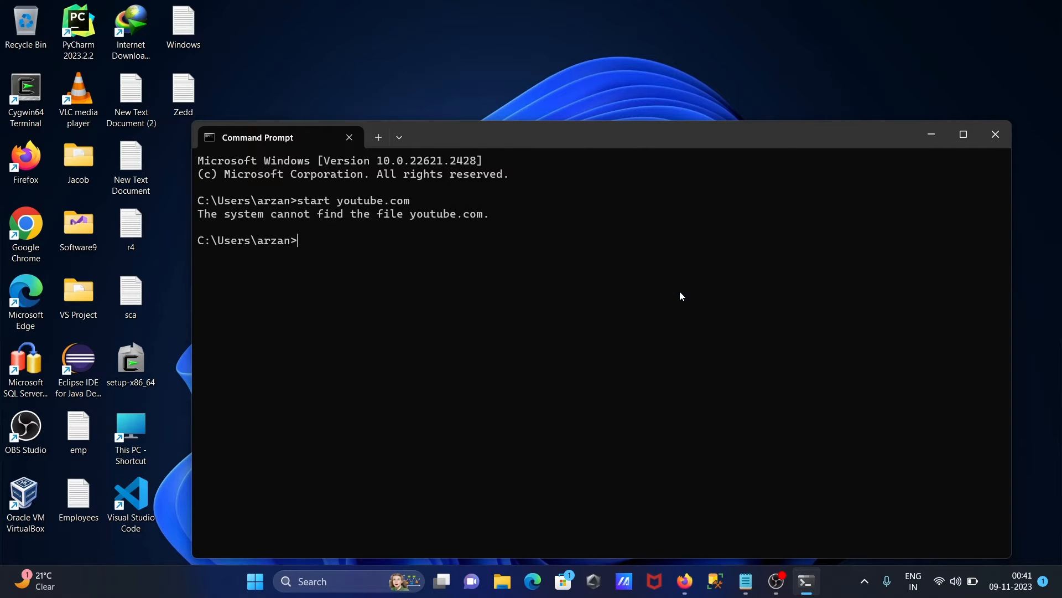
{"action": "mouse_move", "coordinate": [383, 280]}
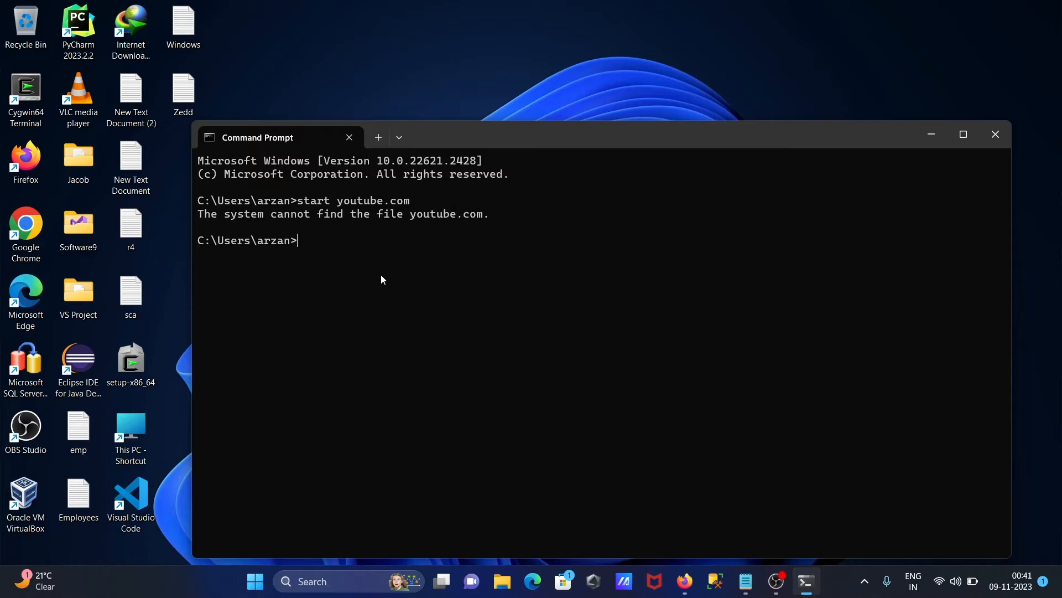
{"action": "type", "text": "start youtube.com"}
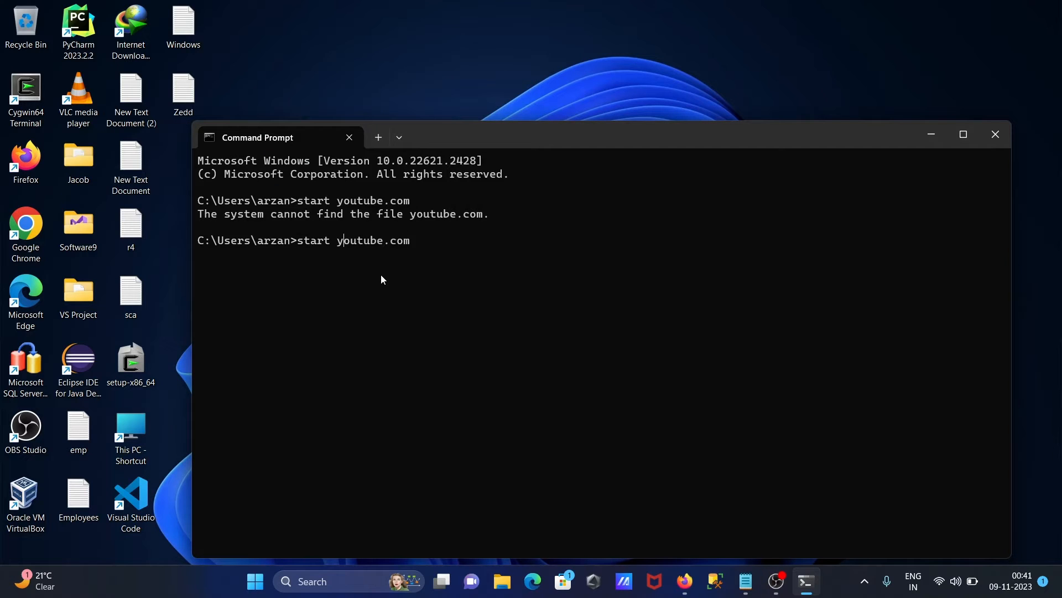
{"action": "type", "text": "www"}
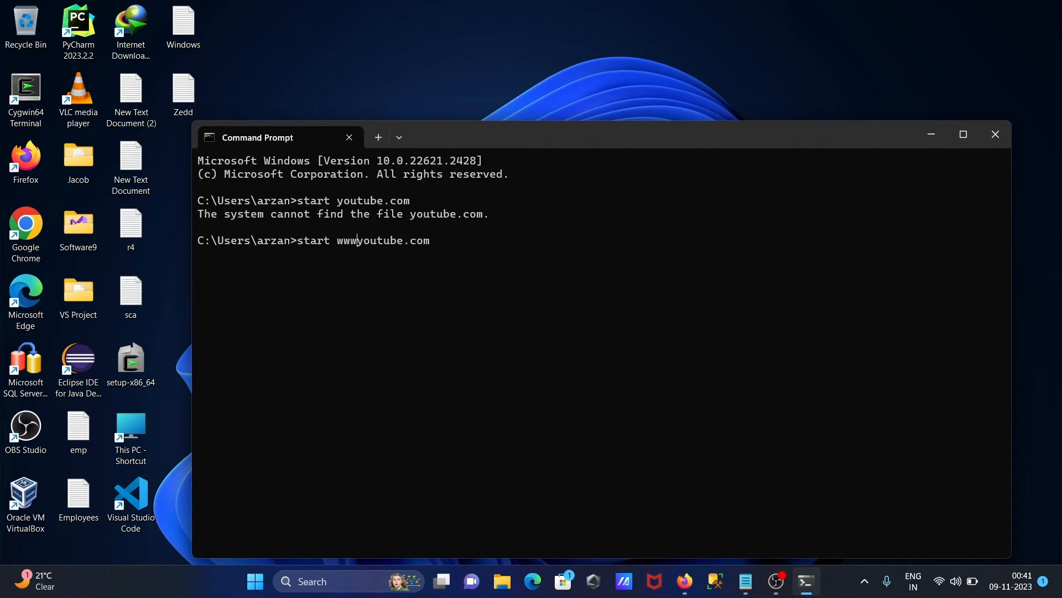
{"action": "type", "text": "."}
{"action": "key", "text": "Enter"}
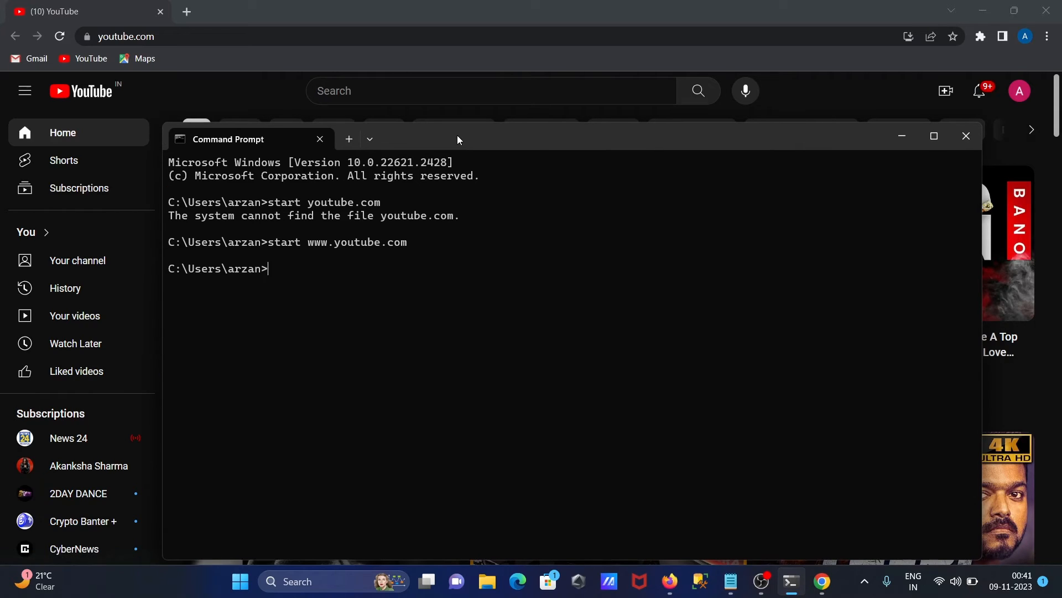
{"action": "type", "text": "start www.youtube.com"}
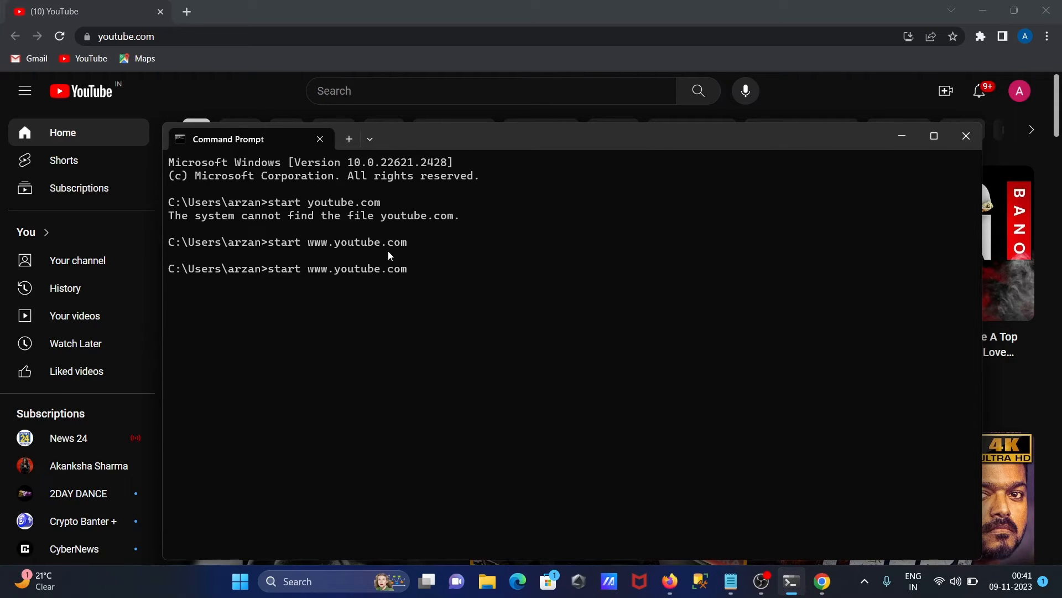
{"action": "type", "text": "www.yo"}
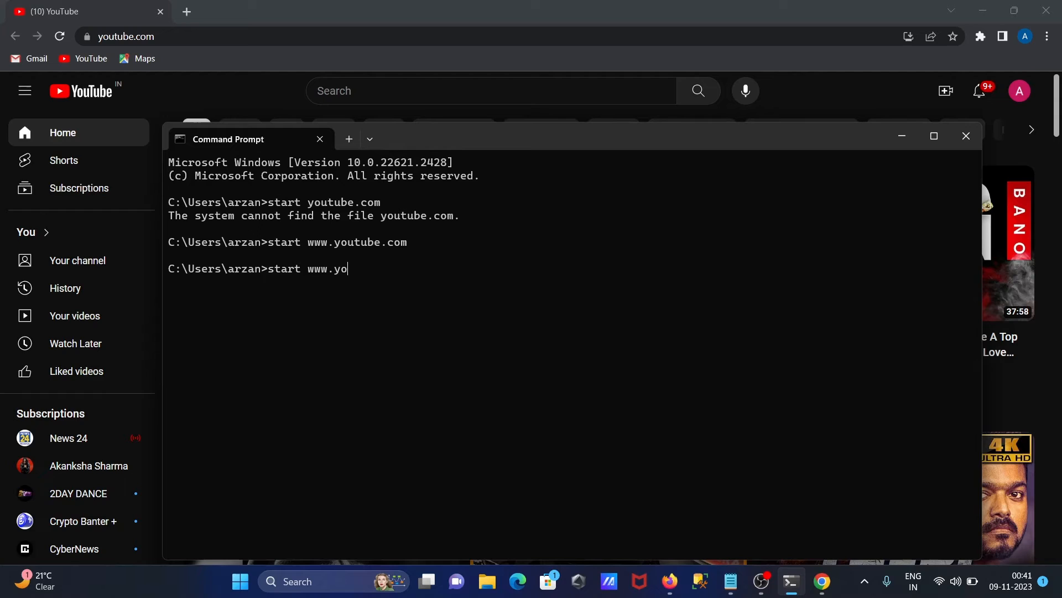
{"action": "key", "text": "Backspace"}
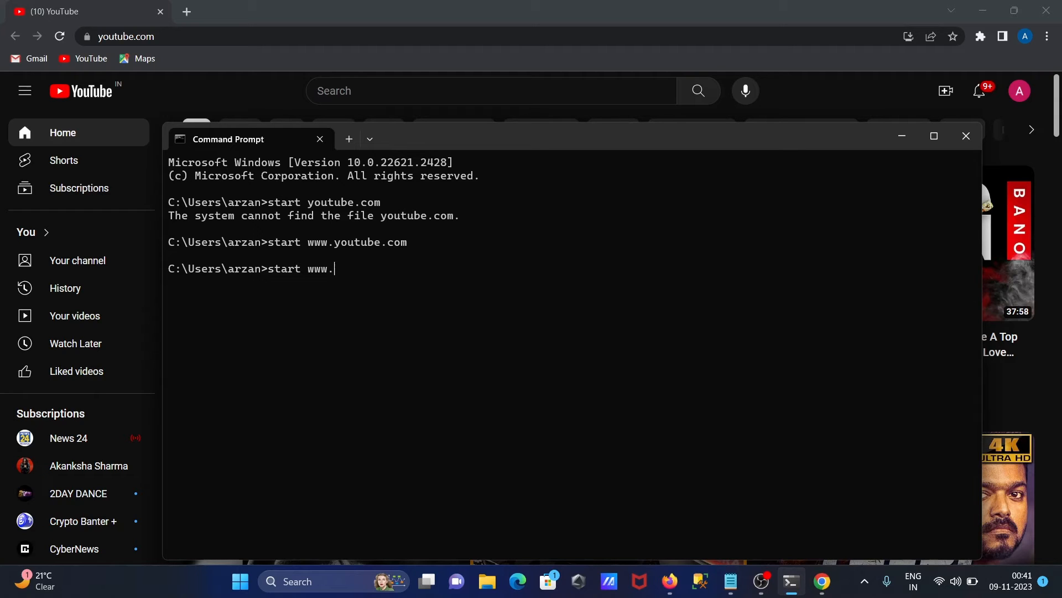
{"action": "type", "text": "google"}
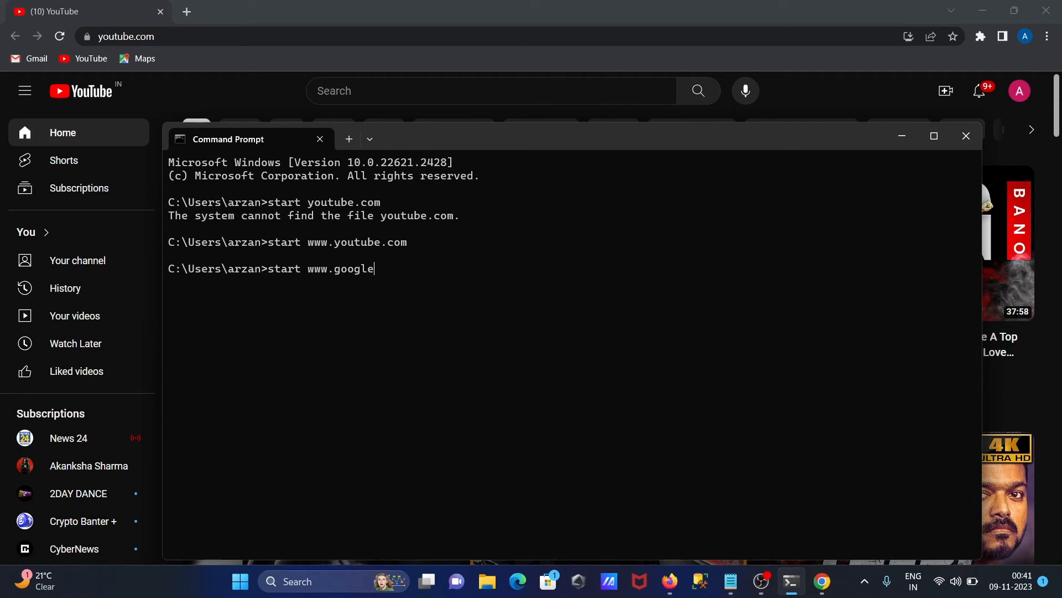
{"action": "key", "text": "Enter"}
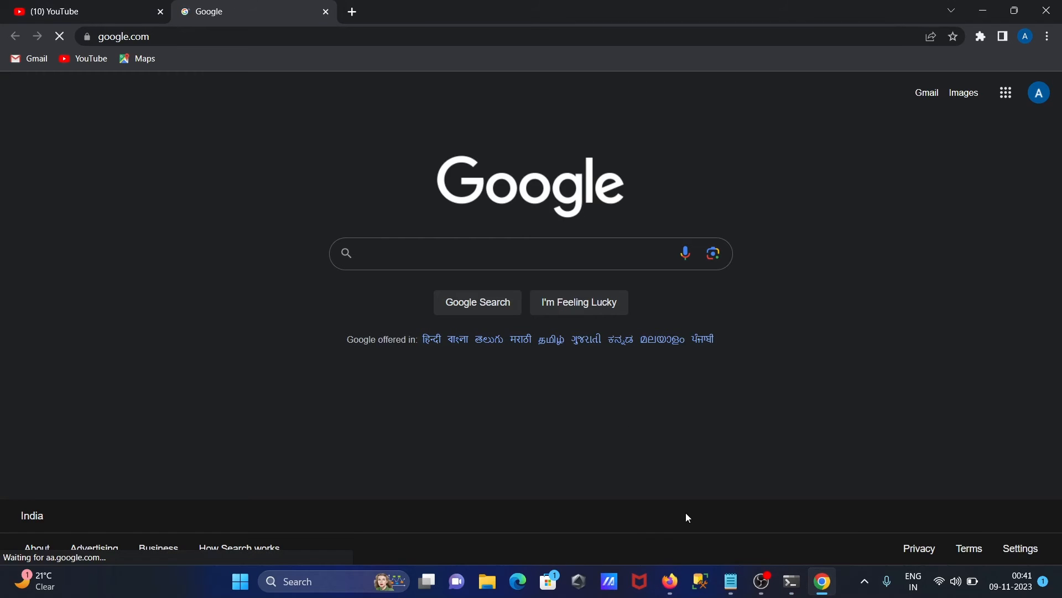
{"action": "left_click", "coordinate": [791, 580]}
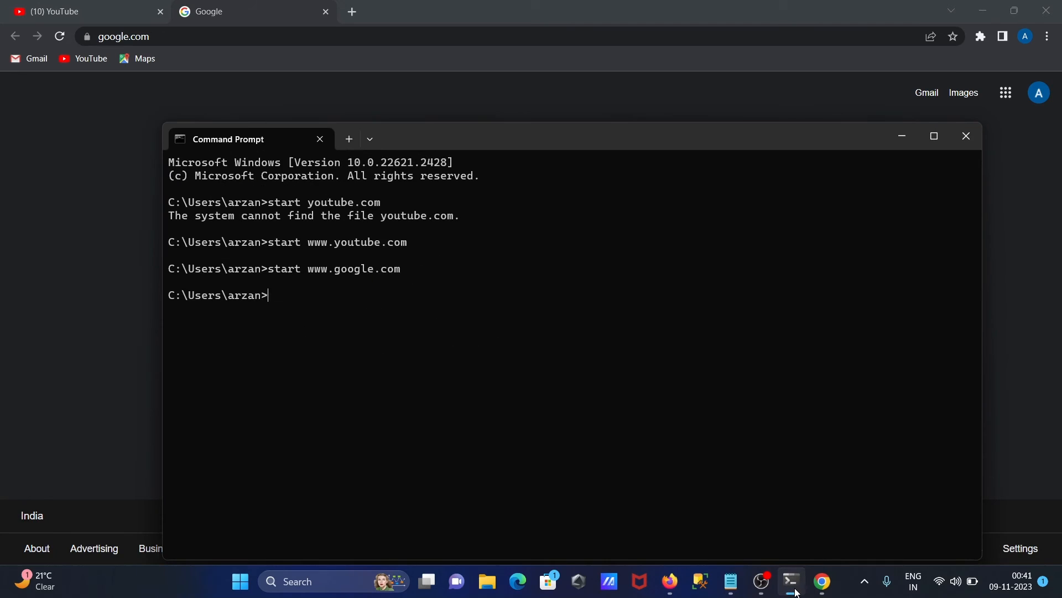
{"action": "type", "text": "start www.google.com"}
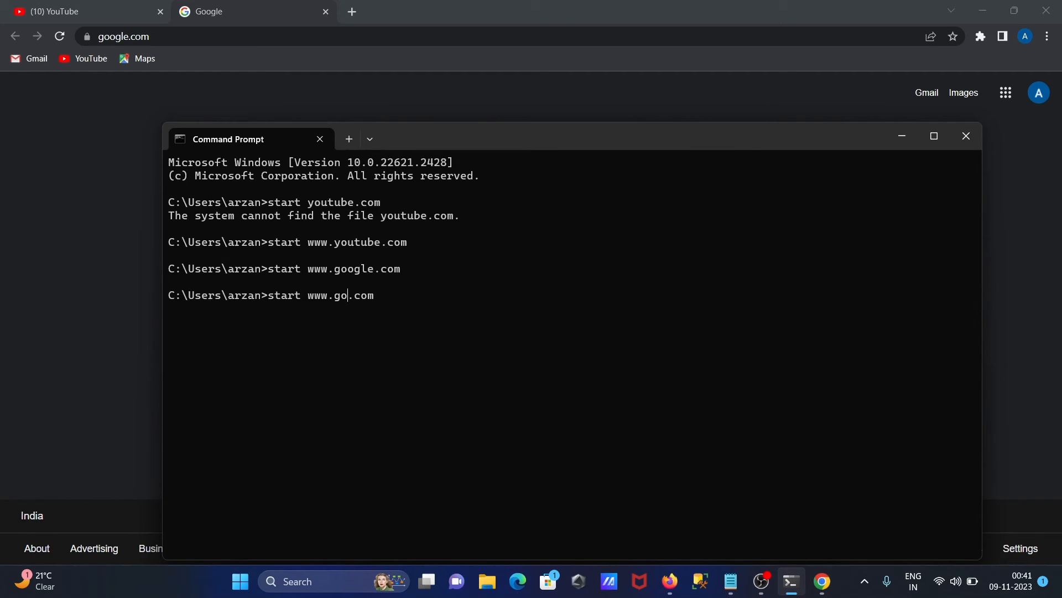
{"action": "type", "text": "yah"}
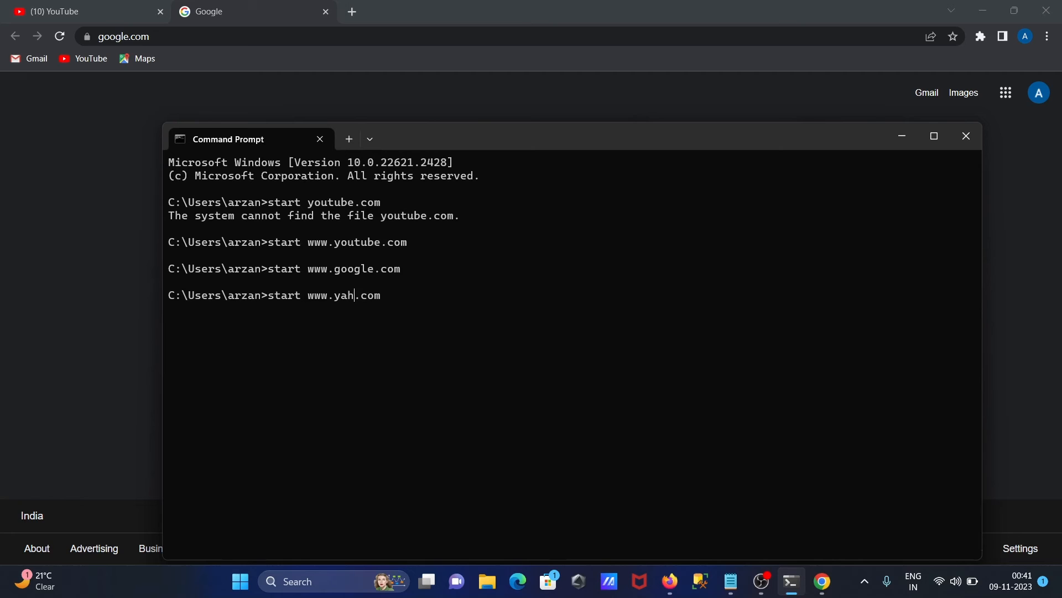
{"action": "type", "text": "oo"}
{"action": "key", "text": "Enter"}
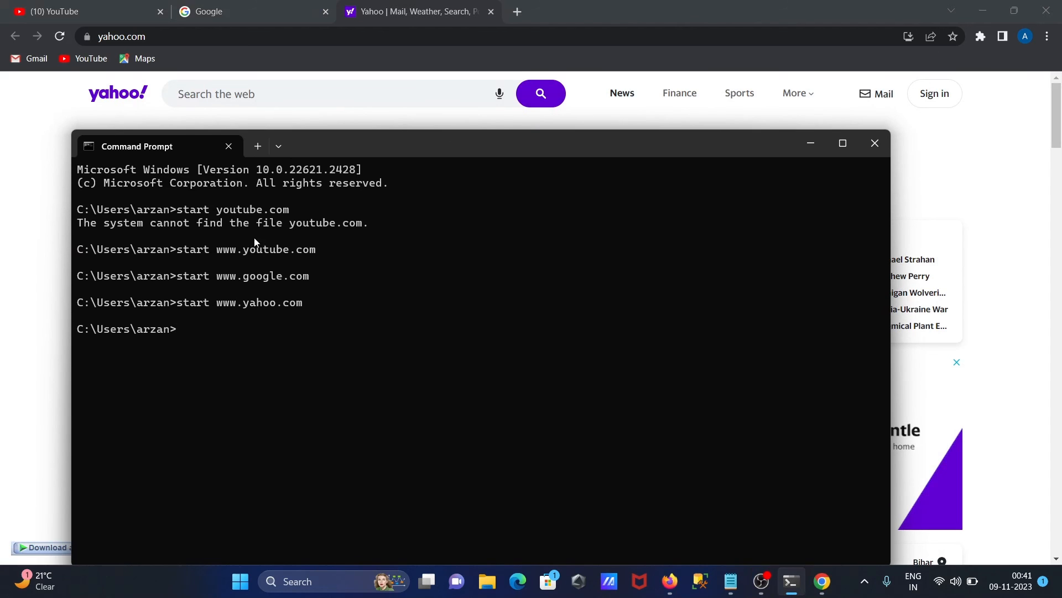
{"action": "mouse_move", "coordinate": [219, 259]}
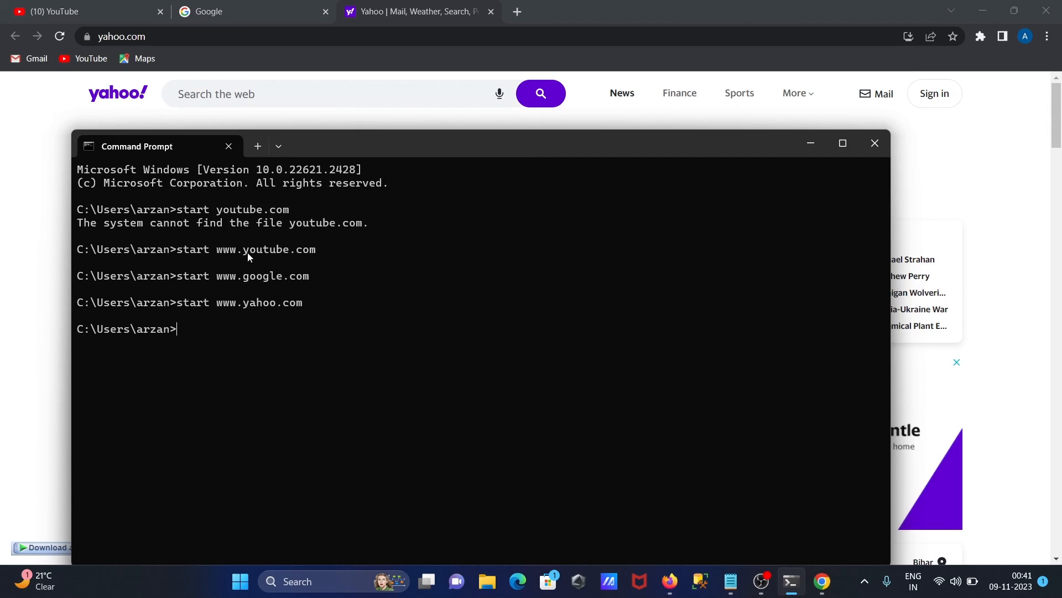
{"action": "mouse_move", "coordinate": [295, 259]}
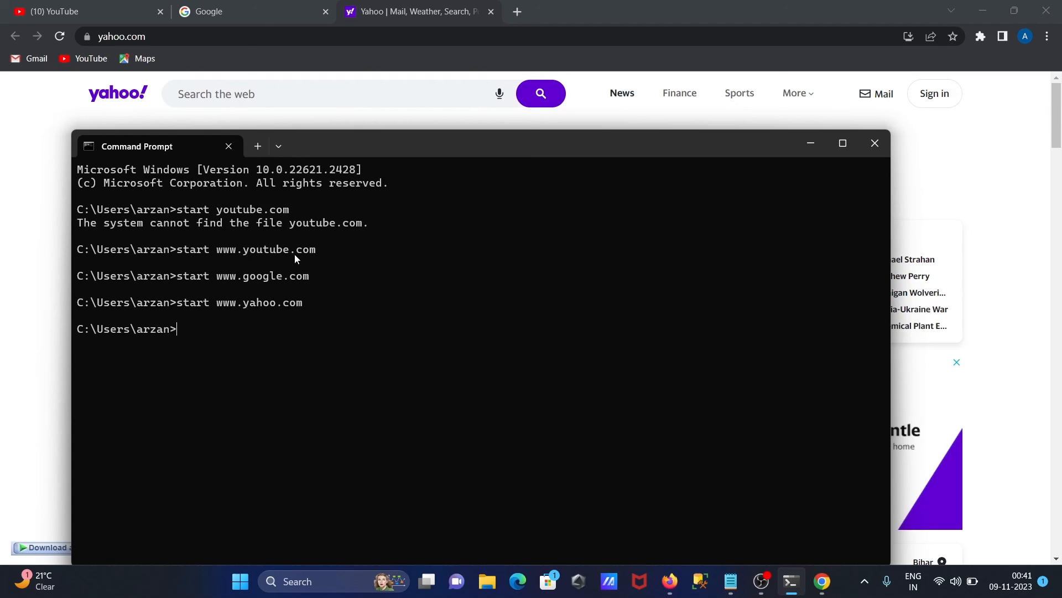
{"action": "mouse_move", "coordinate": [262, 255]}
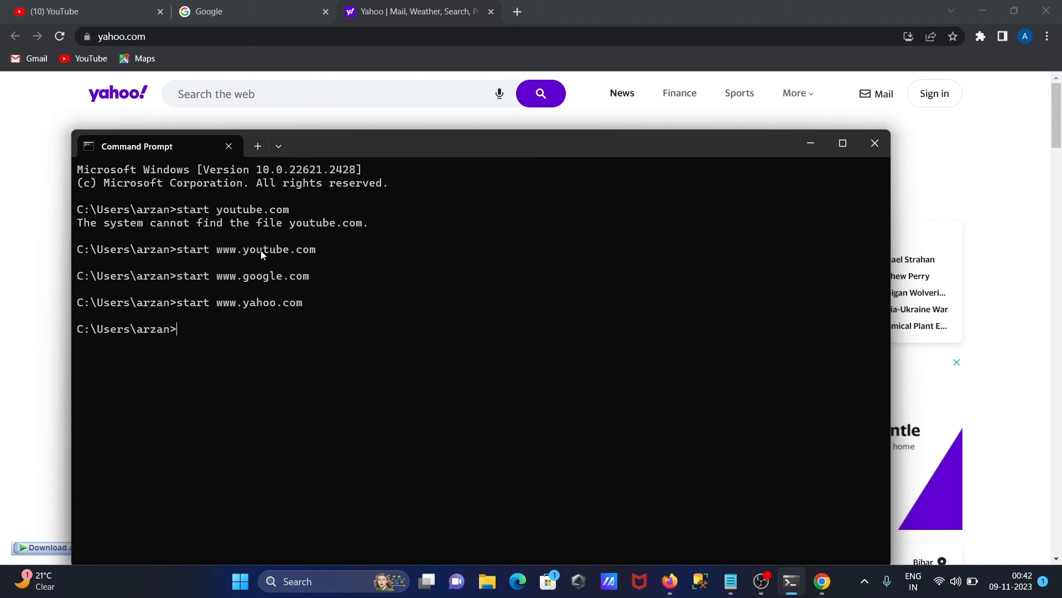